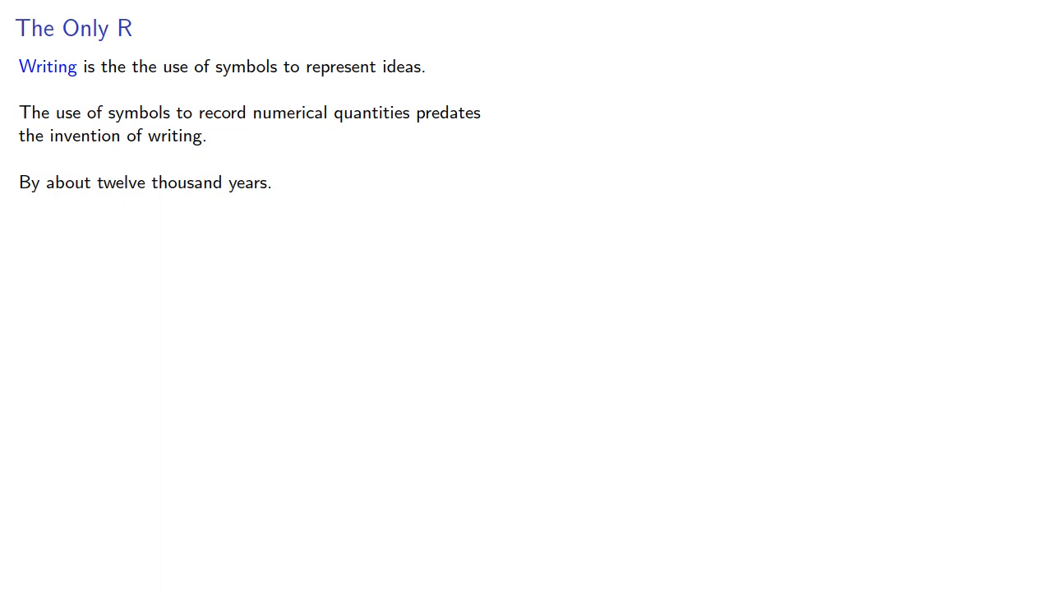
Step: Advance past 'The Only R' slide toward the thirteen cuneiform-number example
key("Right")
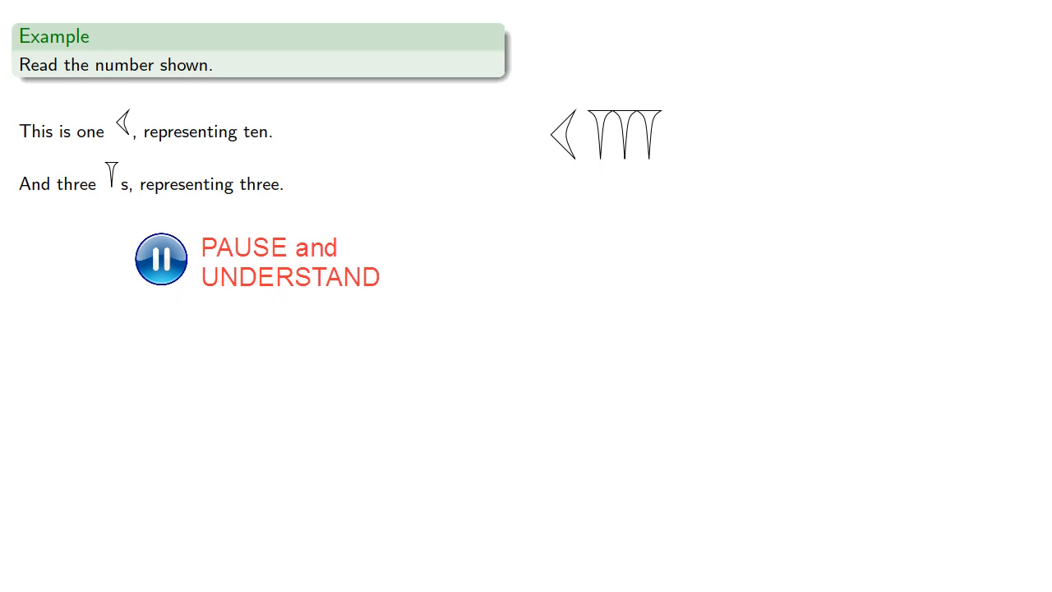
Step: Reveal the explanation reading one ten-sign and three unit signs as thirteen
left_click(161, 259)
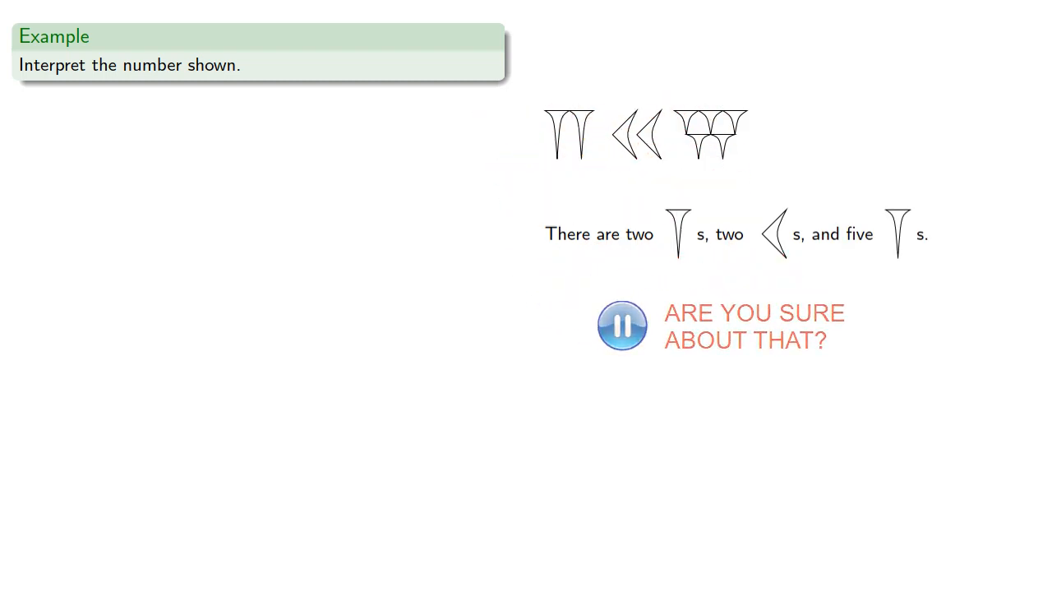
Step: Dismiss the 'ARE YOU SURE ABOUT THAT?' overlay on the two-units, two-tens, five-units example
left_click(621, 325)
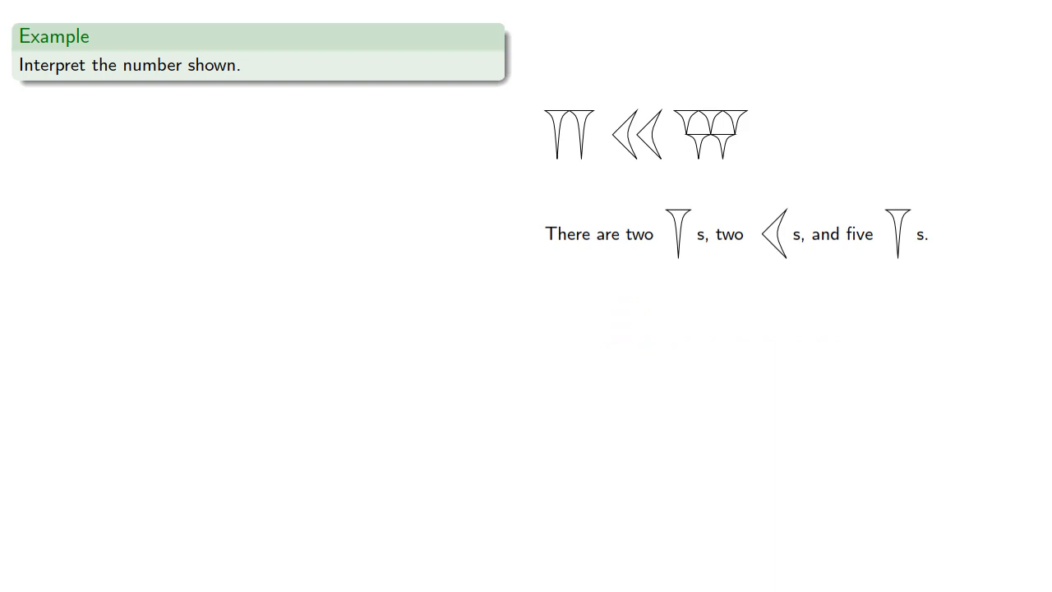